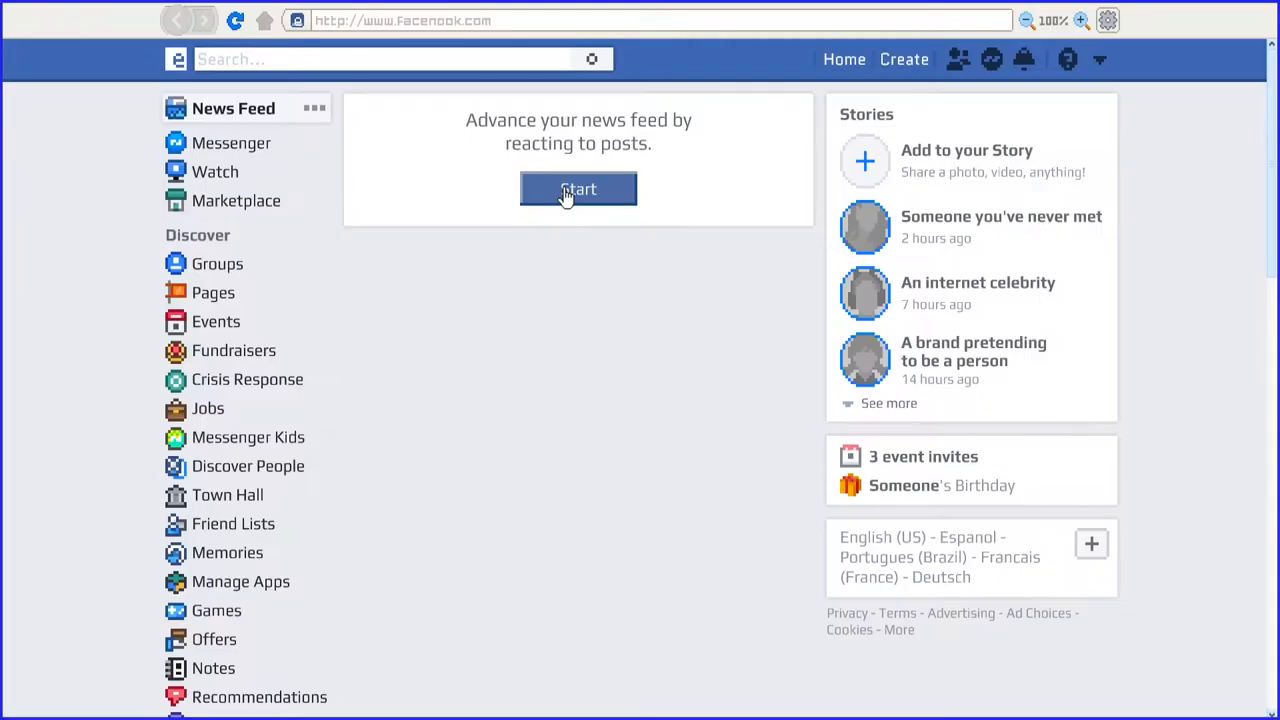
Step: React angrily to the Wine Mom post and sadly to the uncle's link, then view the 2008 memory
left_click(578, 189)
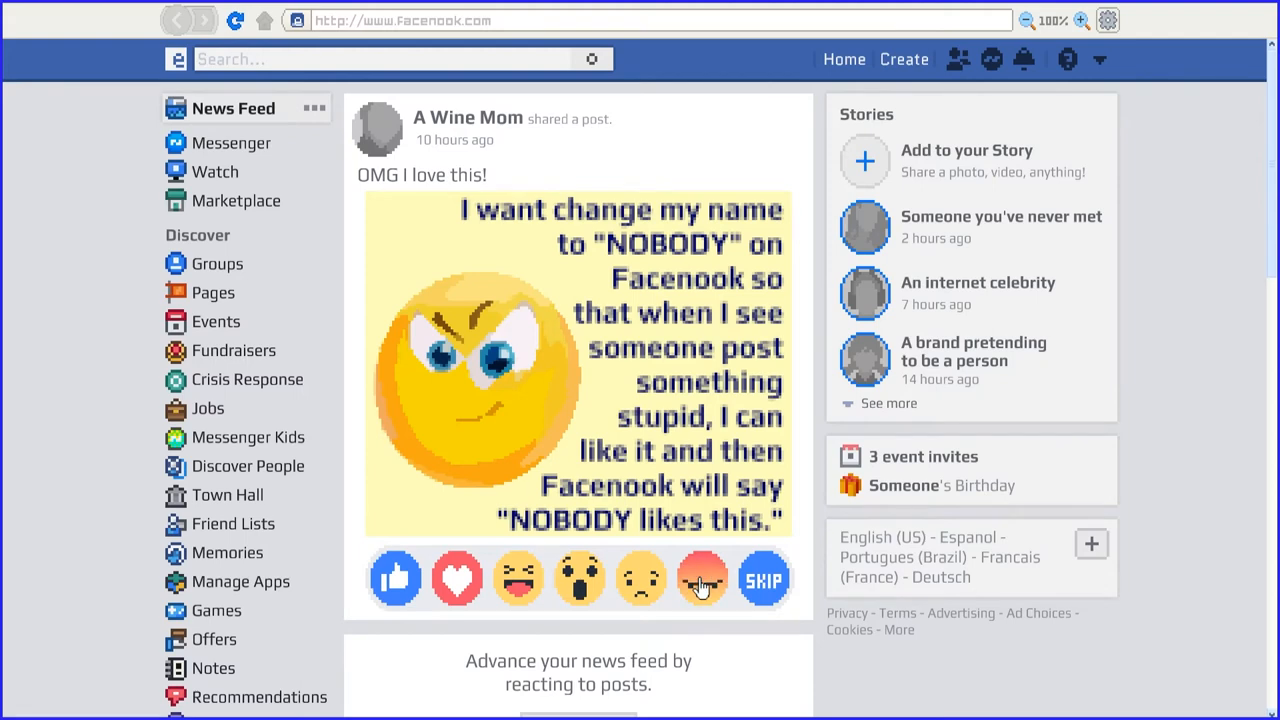
left_click(701, 579)
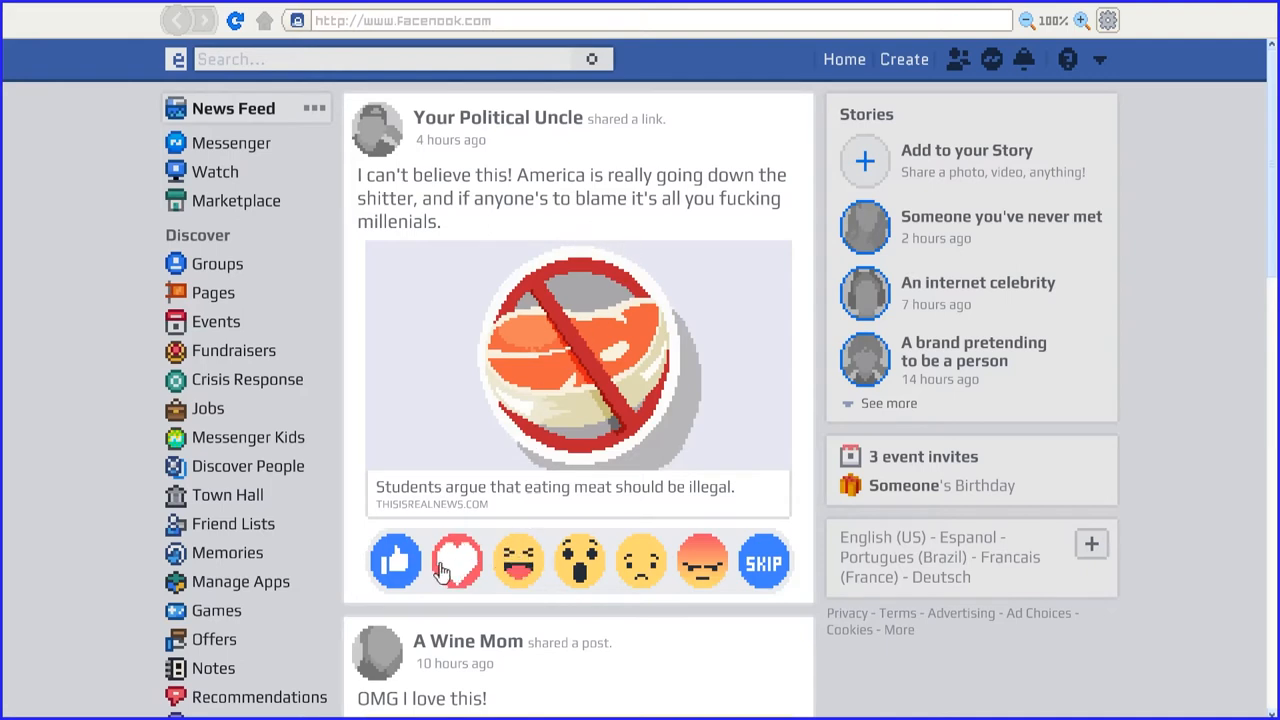
mouse_move(647, 571)
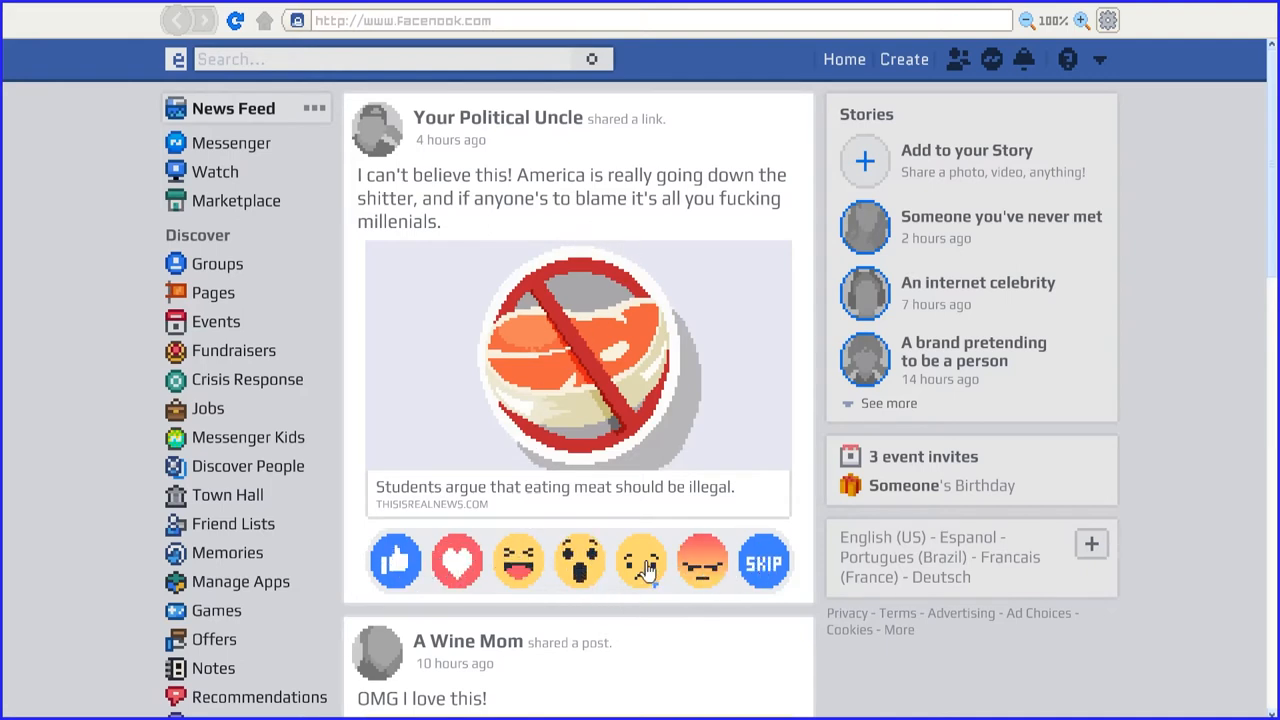
left_click(579, 561)
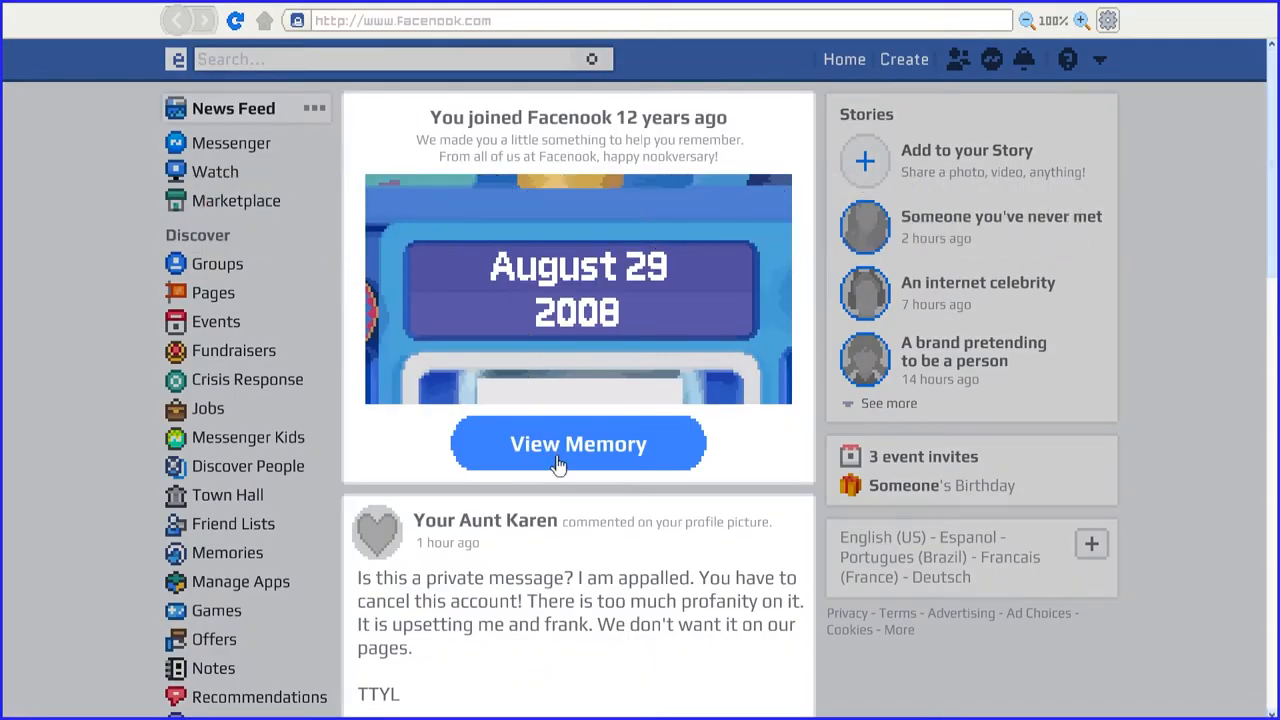
left_click(578, 443)
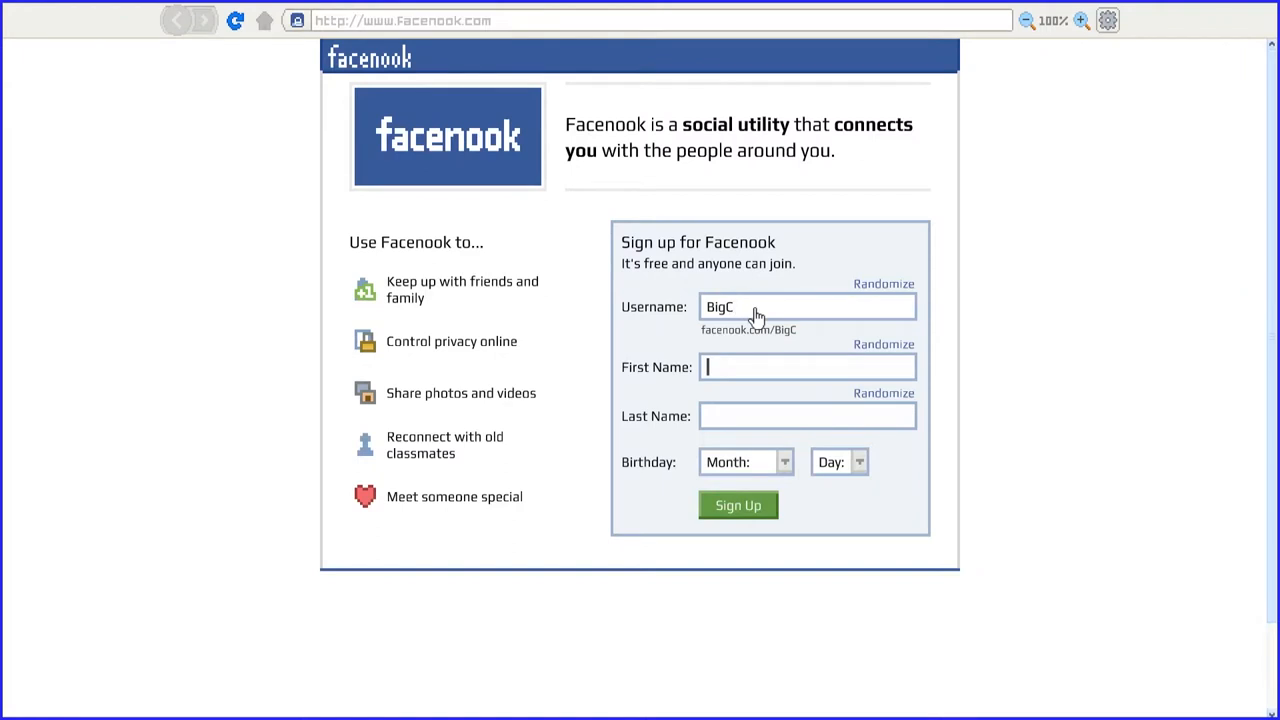
Step: Submit the sign-up with name Curtis Ceeeee and birthday February 12
type("Curtis")
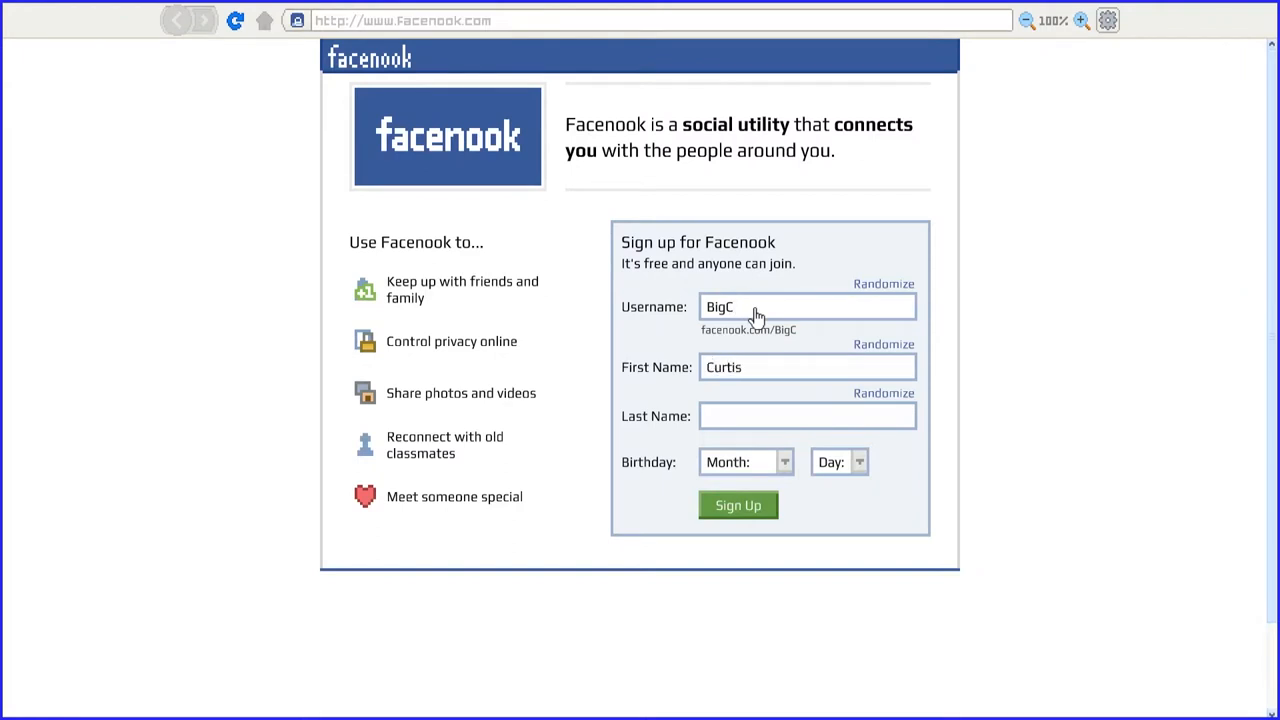
type("Ceeeee")
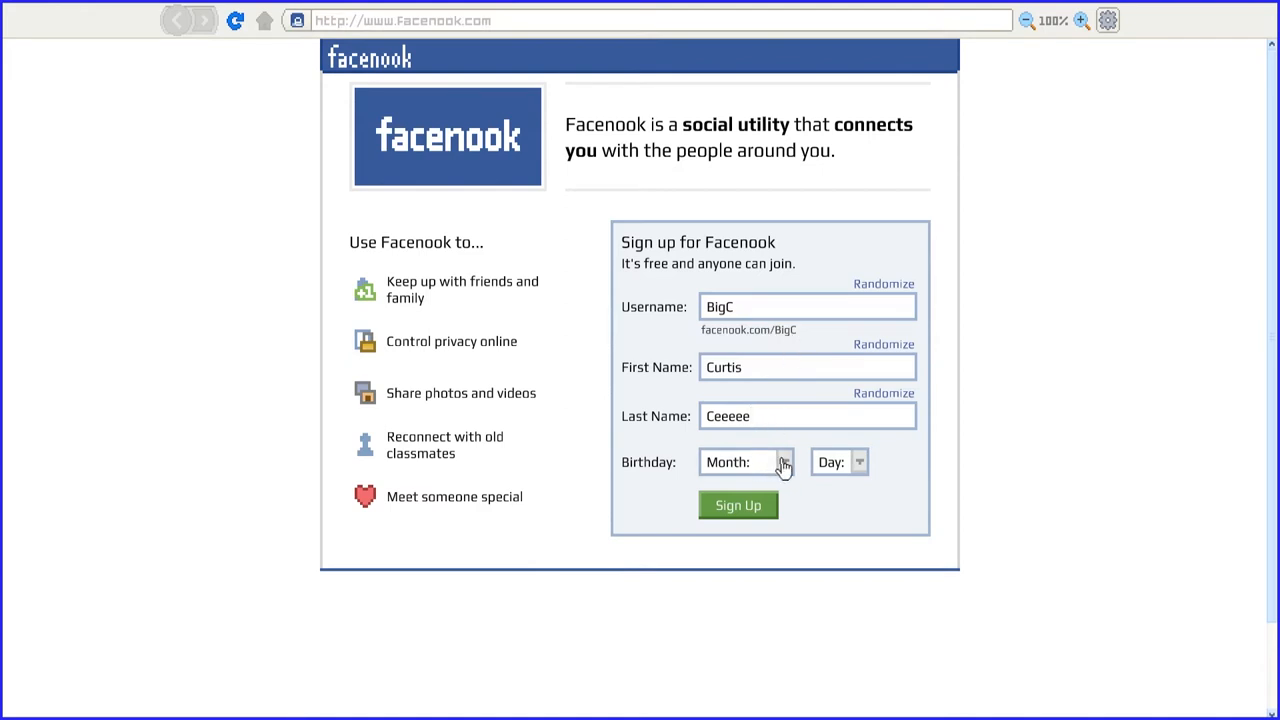
left_click(783, 462)
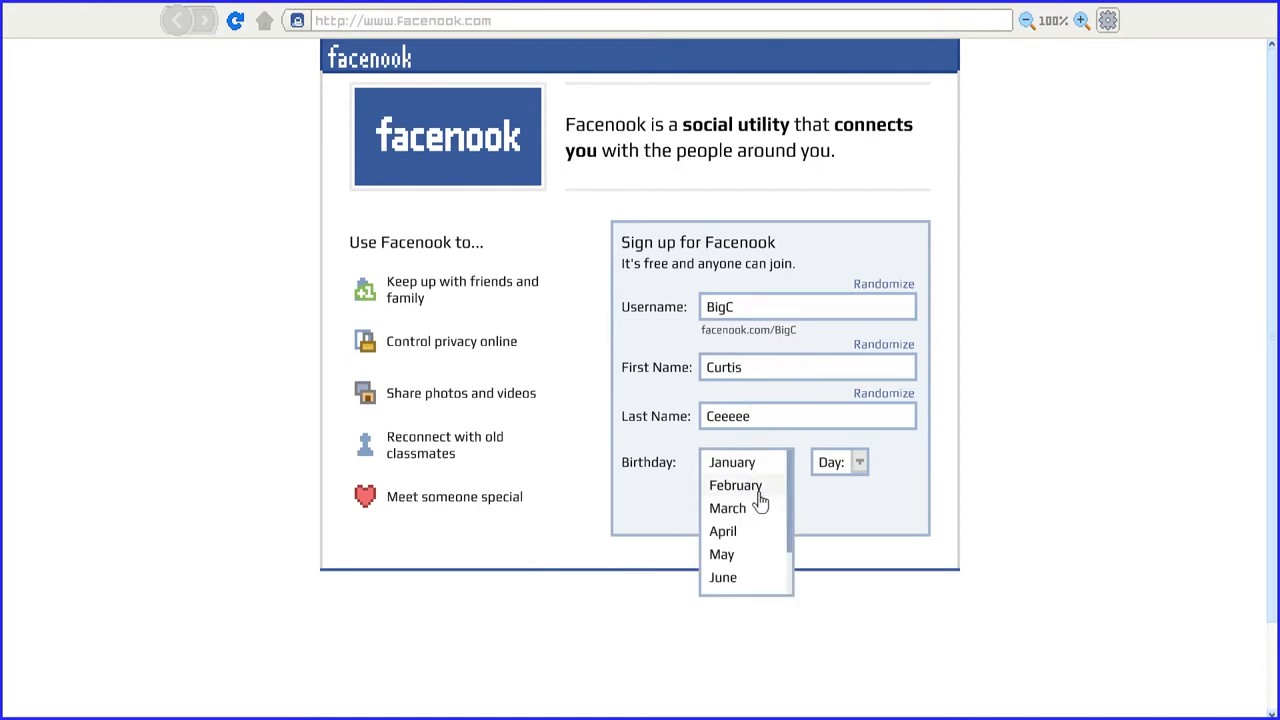
left_click(735, 485)
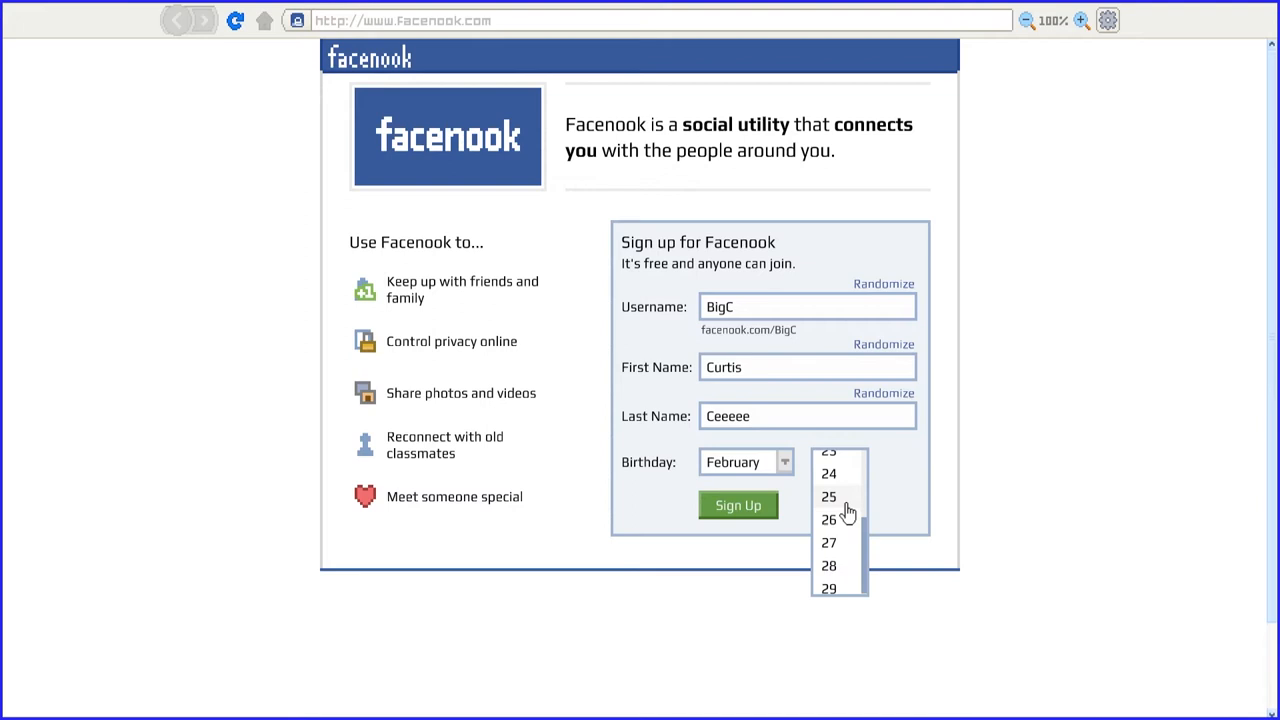
left_click(829, 496)
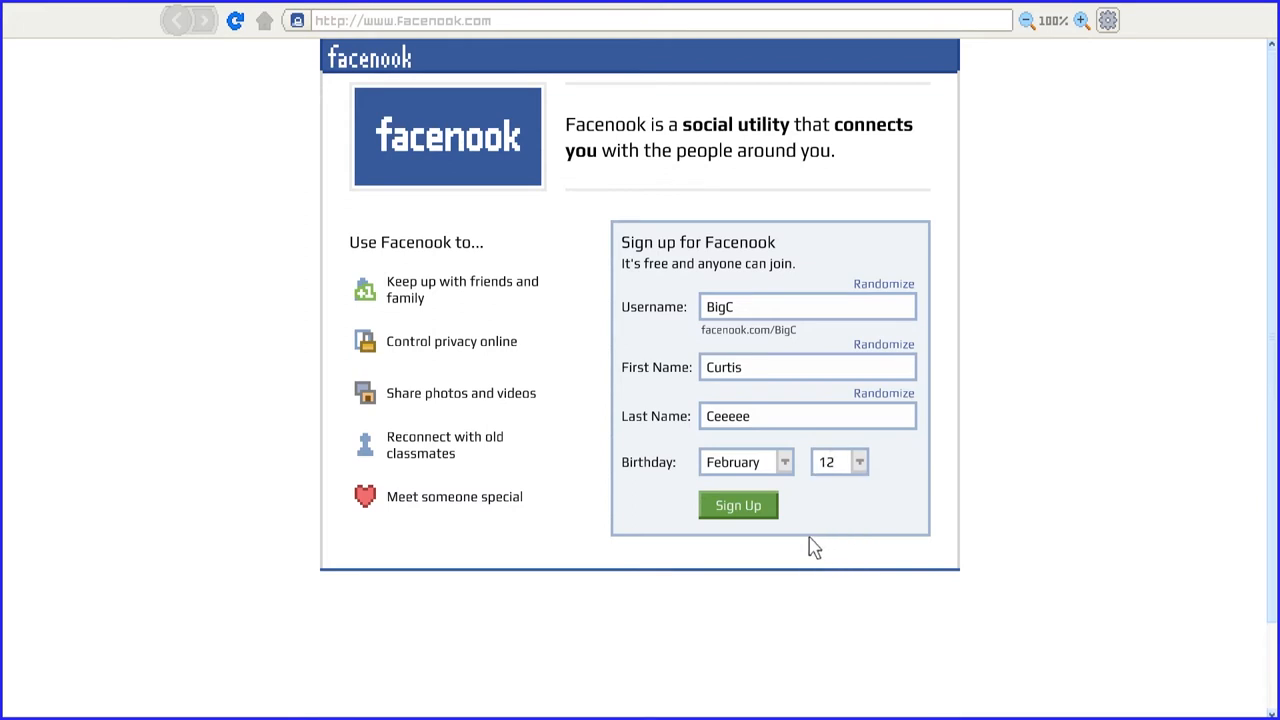
left_click(738, 505)
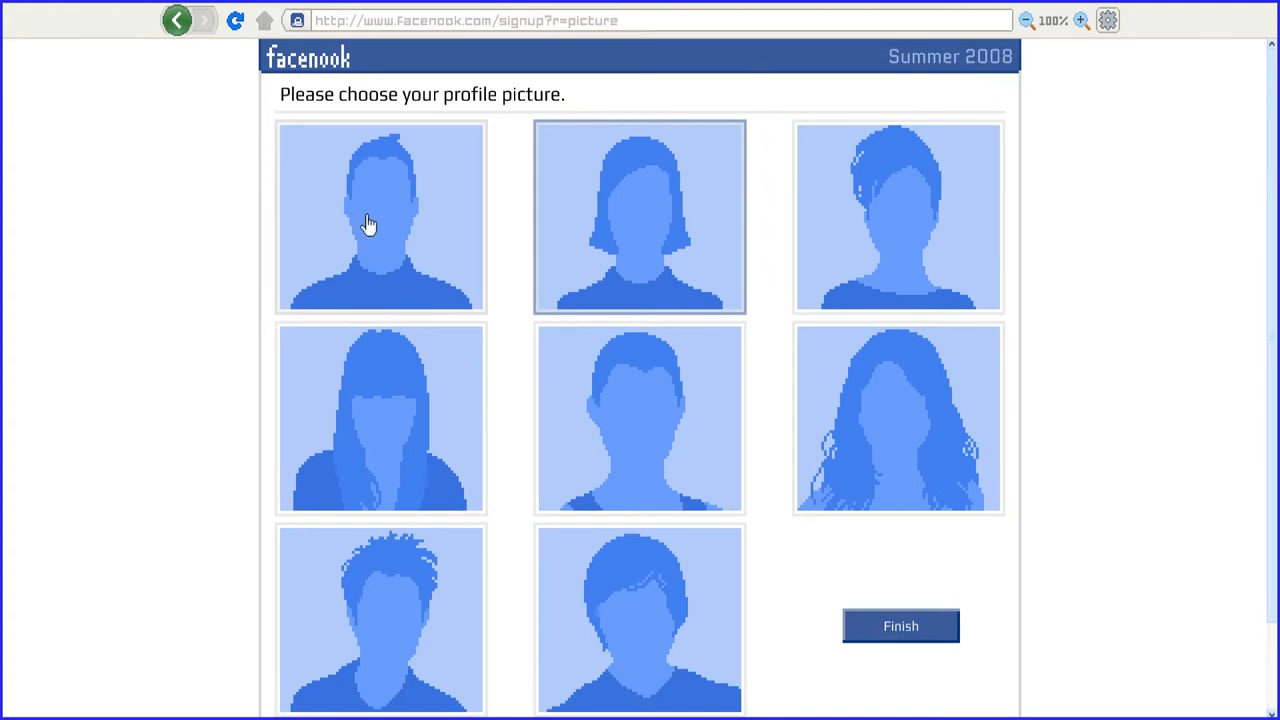
mouse_move(645, 430)
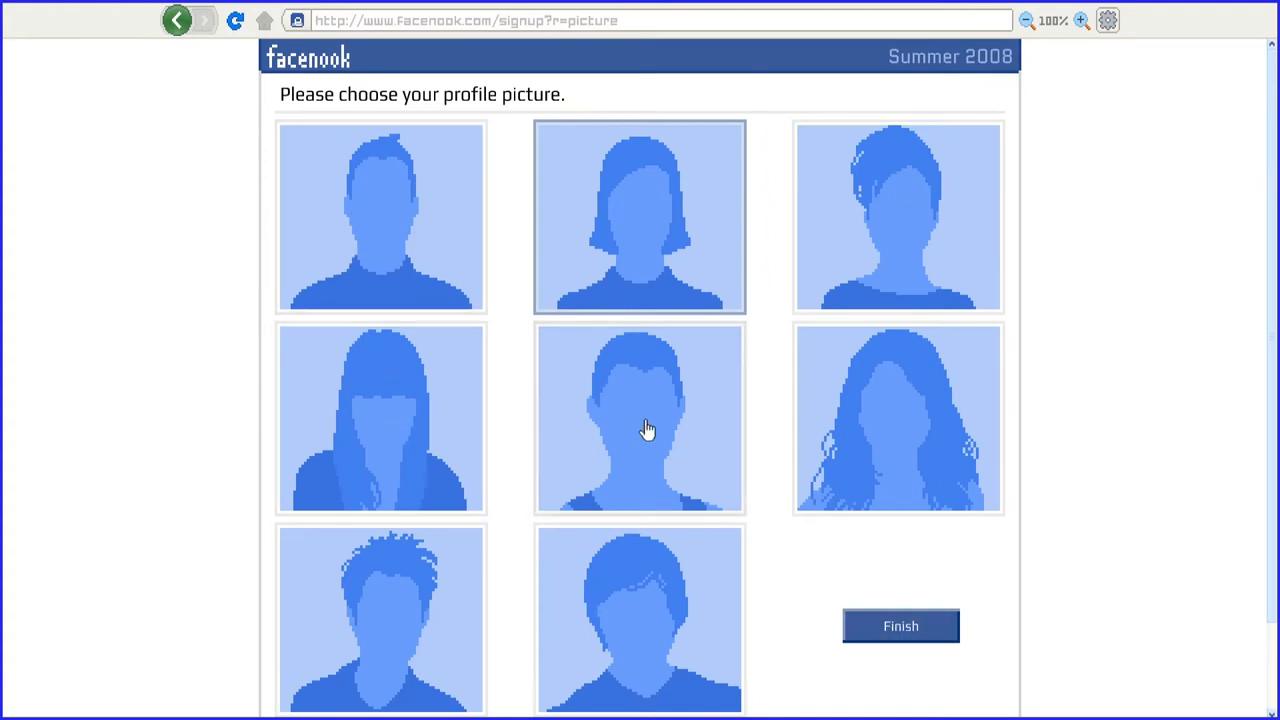
Step: Pick the short-haired centre silhouette as the Facenook profile picture
left_click(900, 626)
type("yoooo")
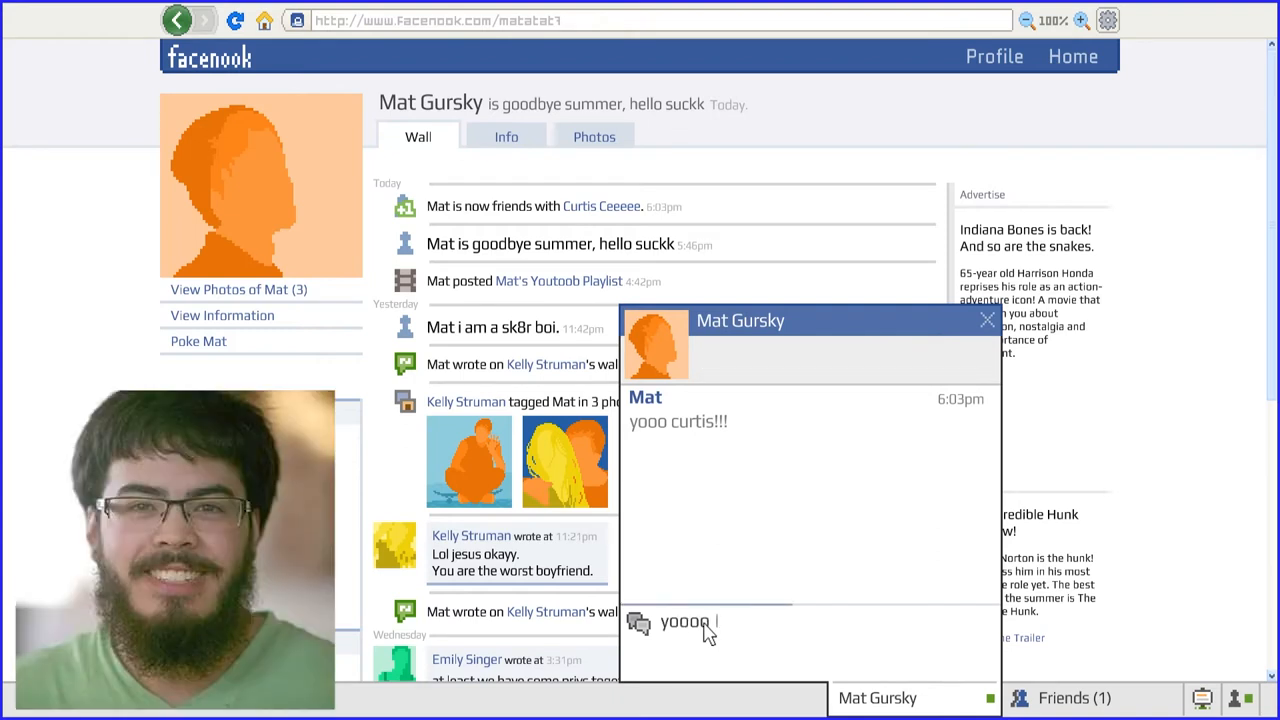
Step: Send Mat the reply that Curtis is only on Facenook to creep on profiles
type("m")
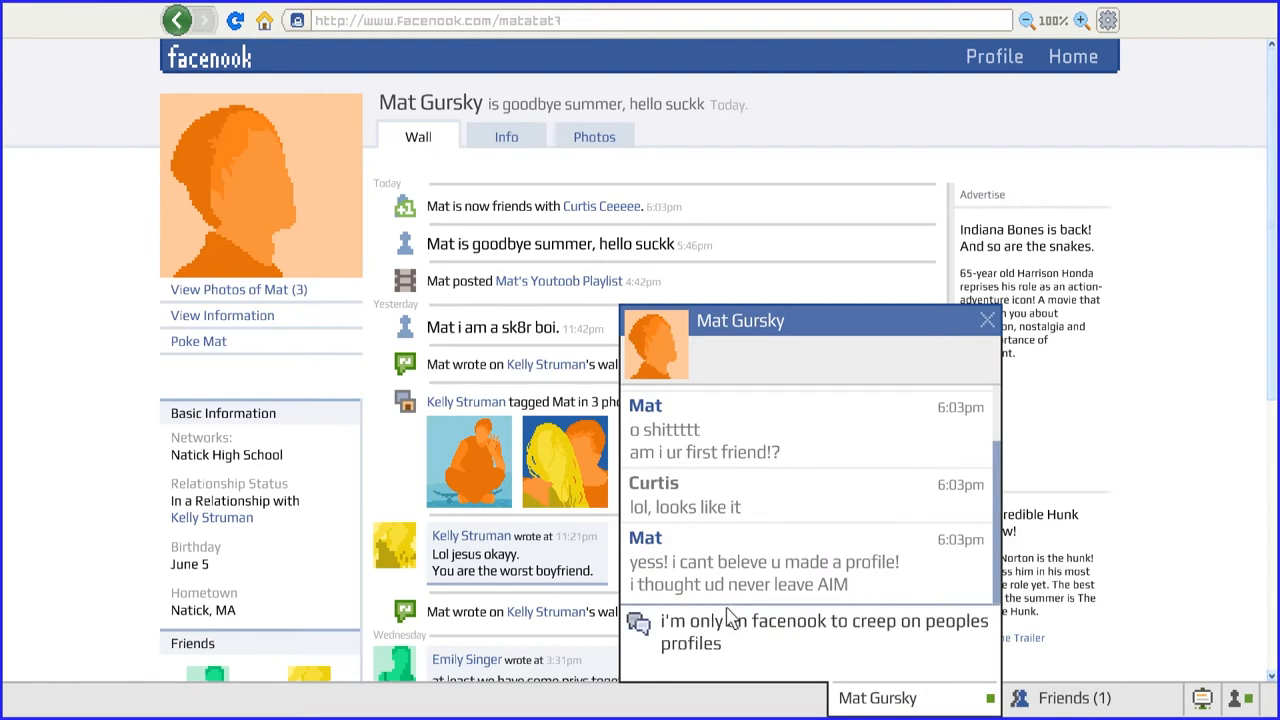
left_click(840, 366)
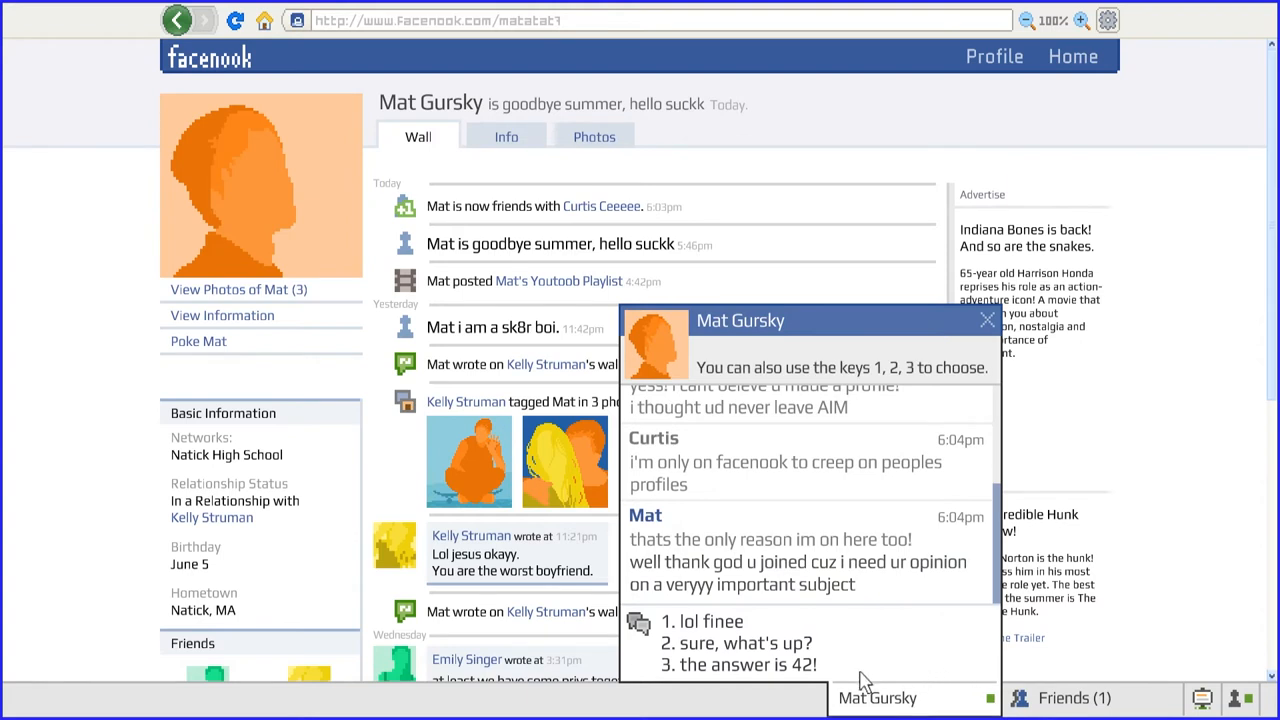
mouse_move(770, 635)
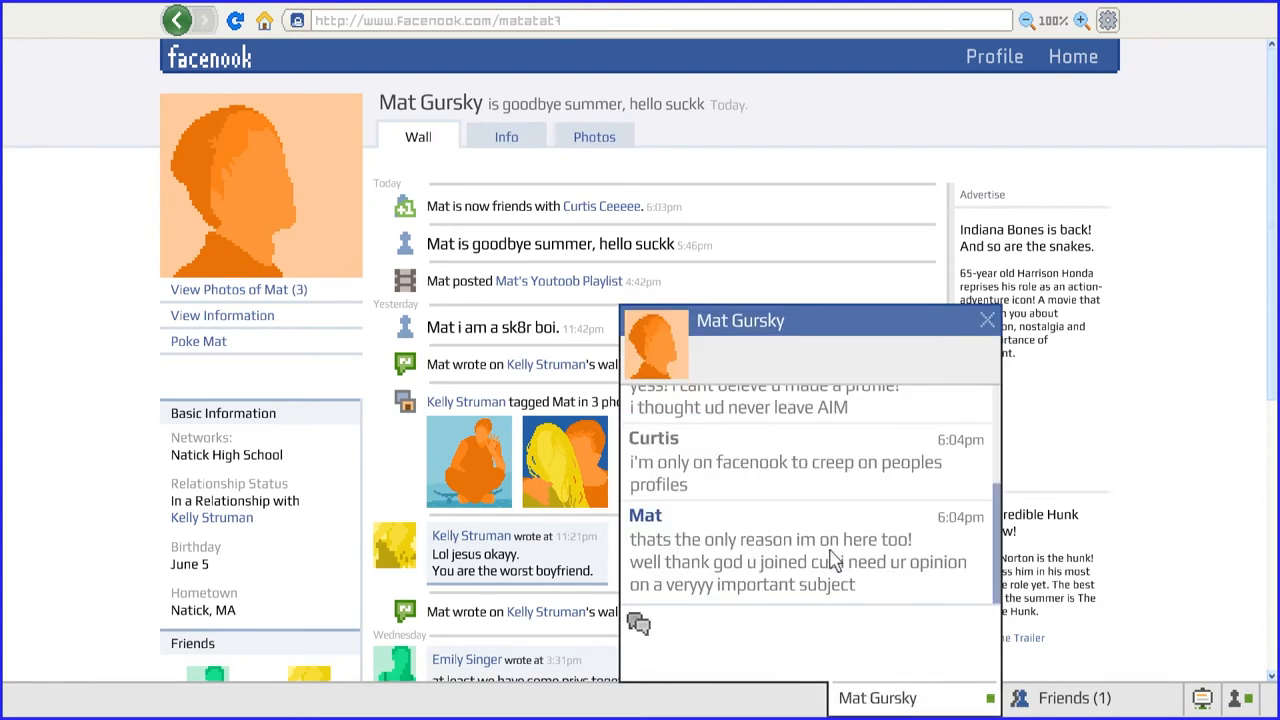
Step: Reply 'okay, this sounds fair!' to Mat and begin the next message
type("eas")
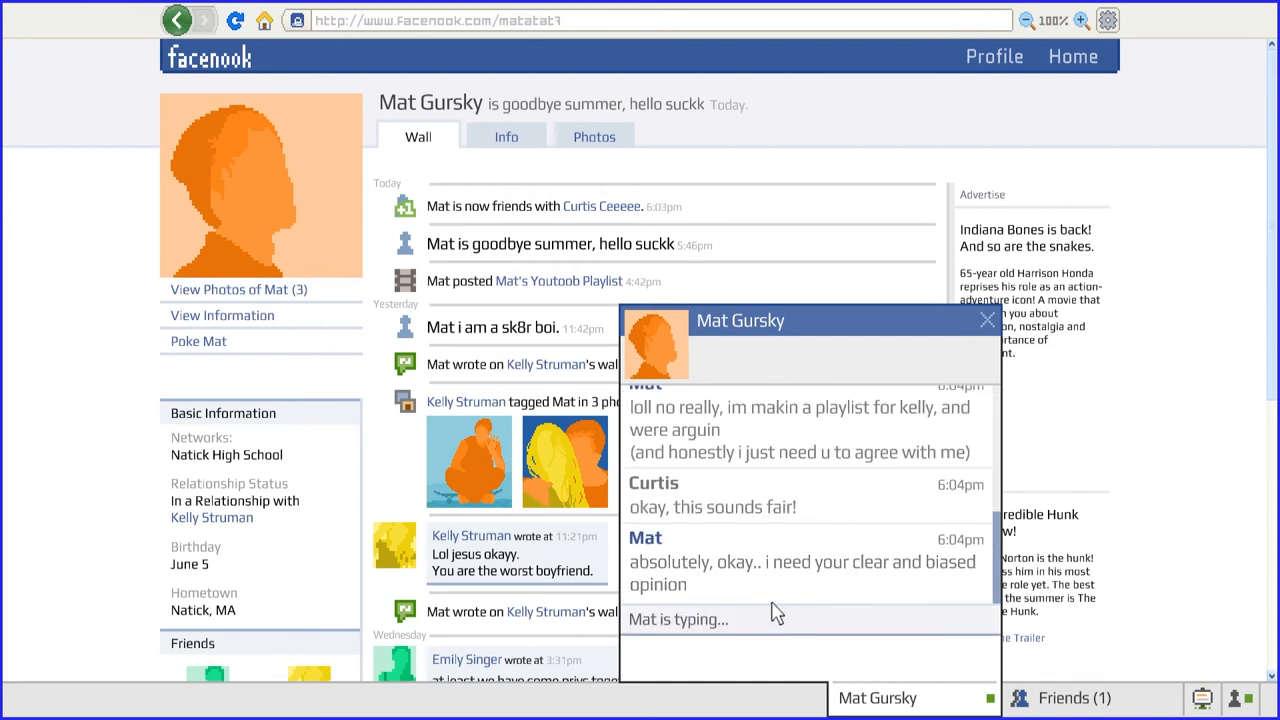
mouse_move(765, 628)
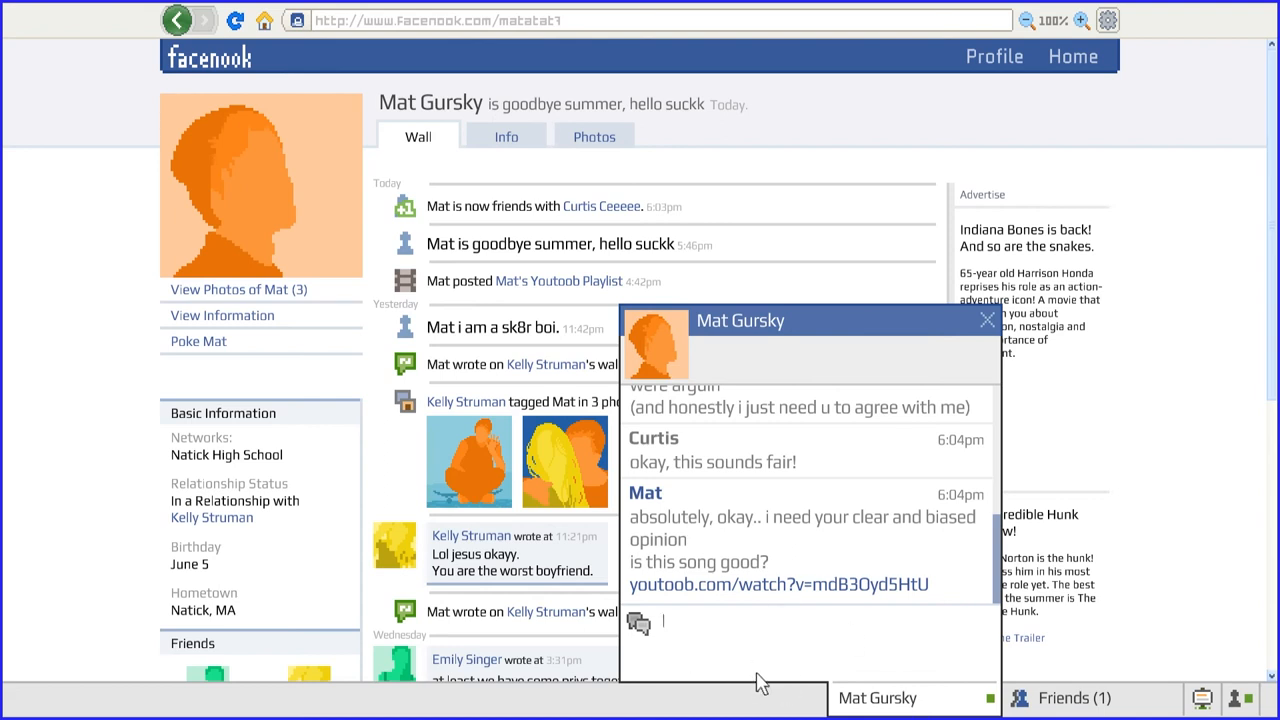
mouse_move(729, 637)
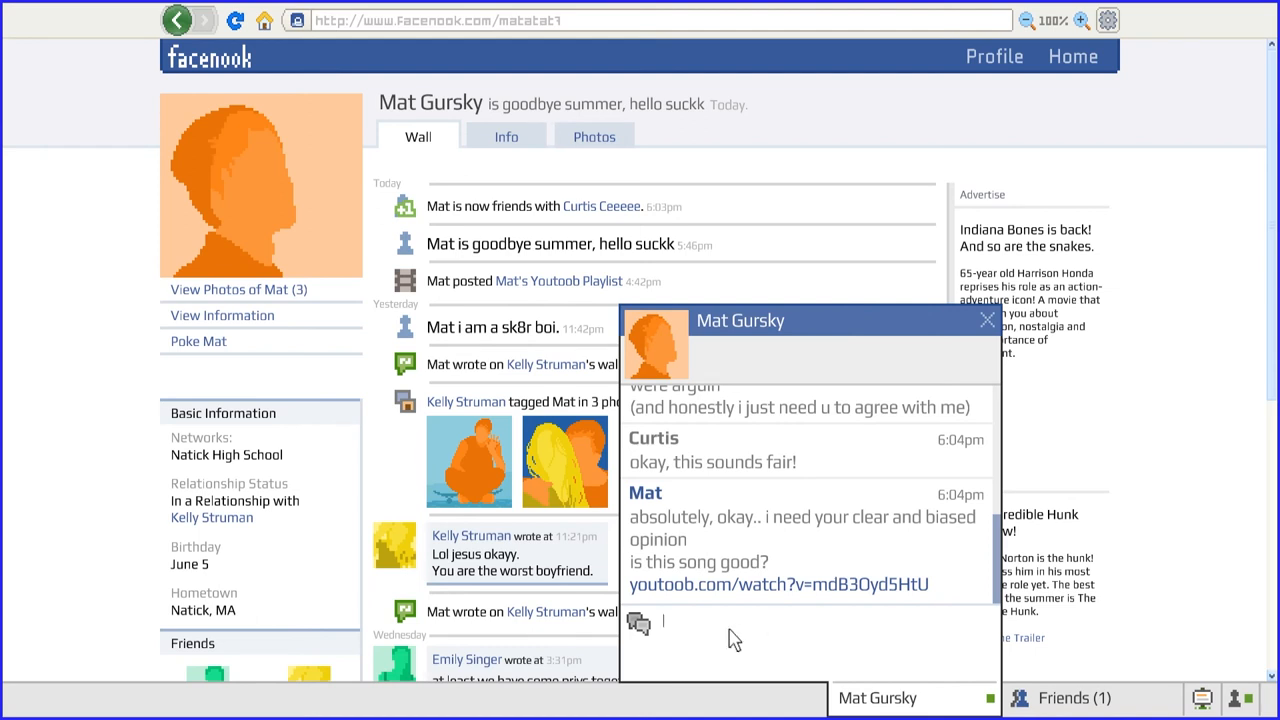
type("mat this so")
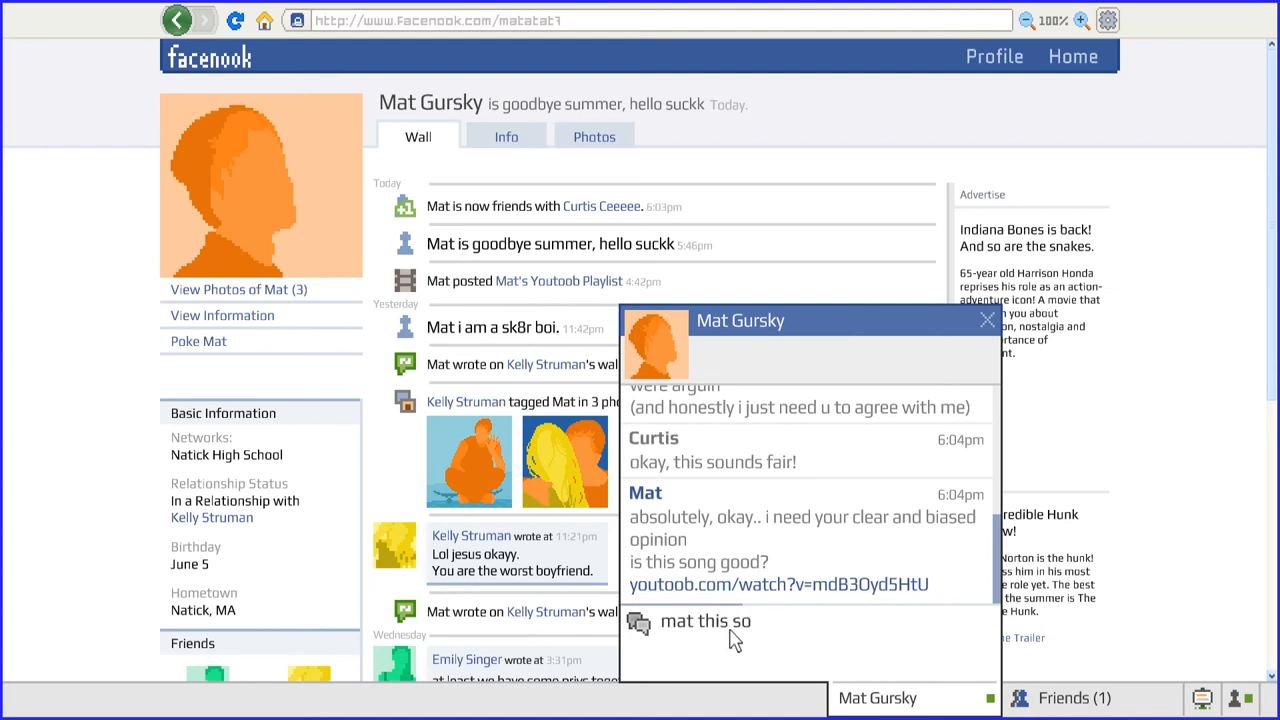